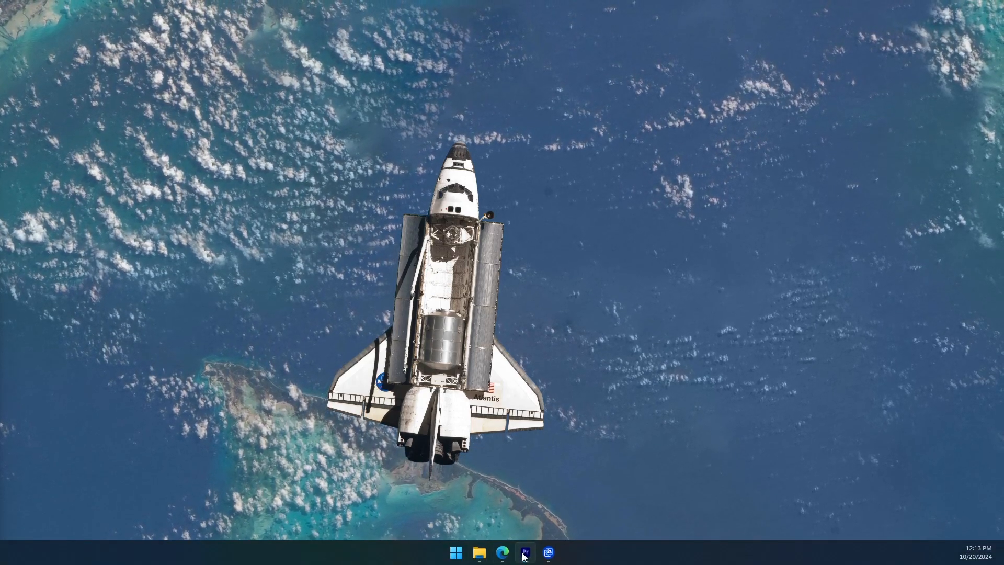
- Restore the Premiere Pro window and move the playhead to about 01:08:04 in the Blox Fruits sequence
{"action": "left_click", "coordinate": [526, 552]}
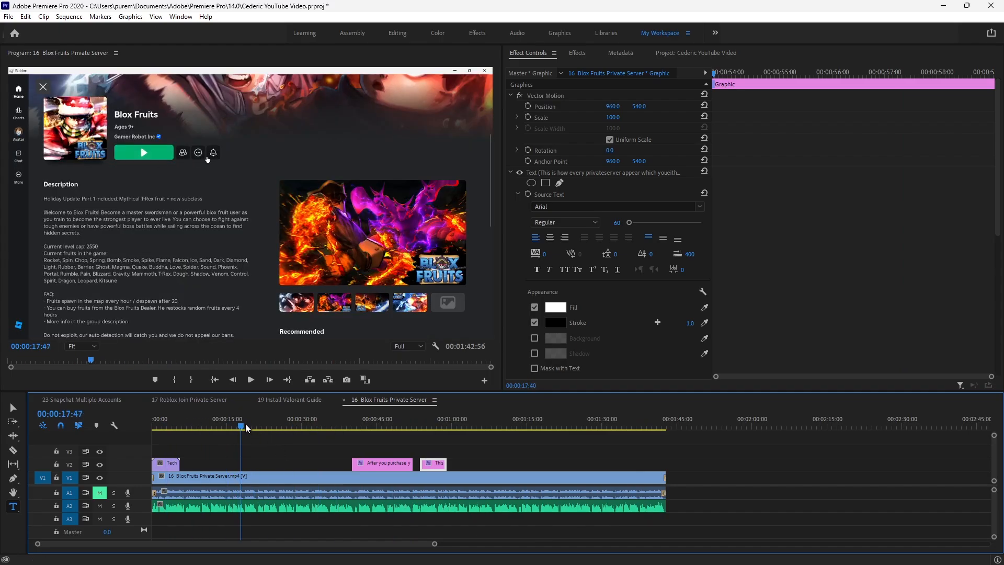
{"action": "left_click", "coordinate": [425, 419]}
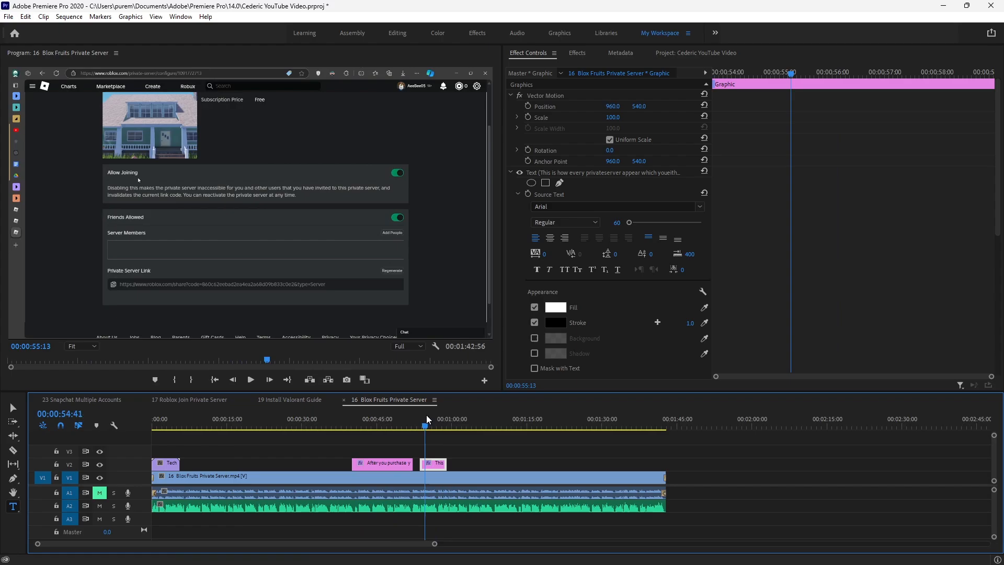
{"action": "left_click", "coordinate": [491, 426]}
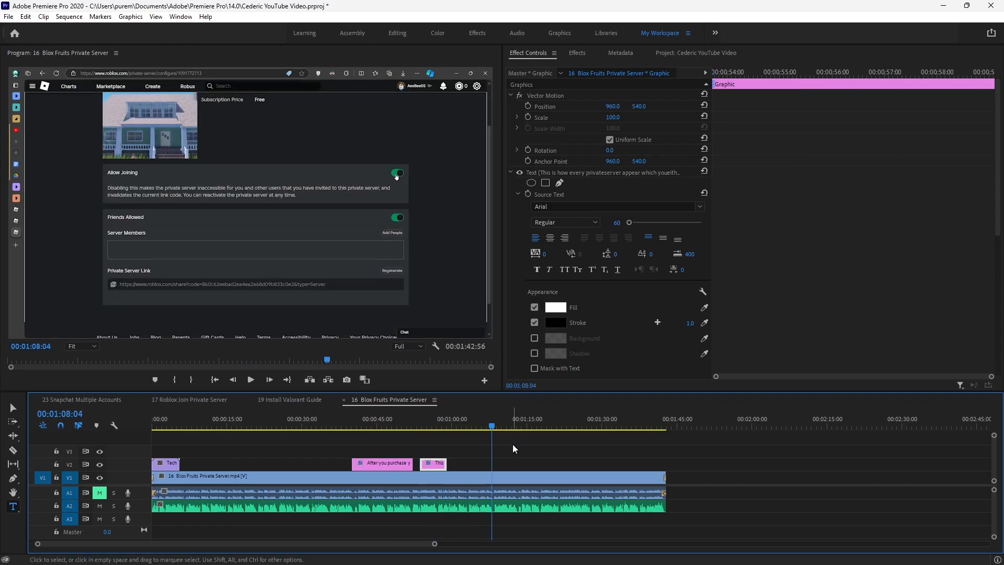
{"action": "mouse_move", "coordinate": [308, 296]}
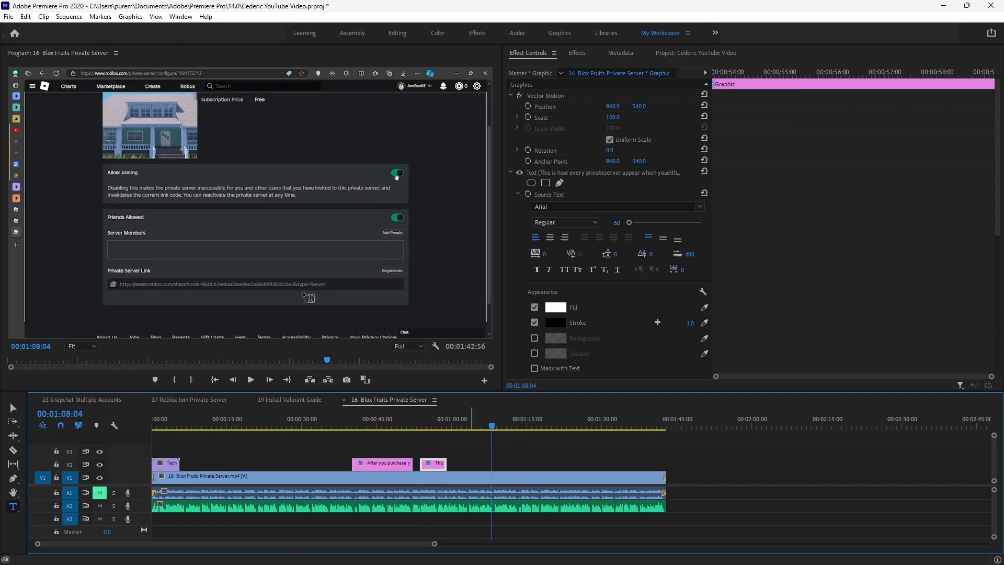
{"action": "mouse_move", "coordinate": [69, 30]}
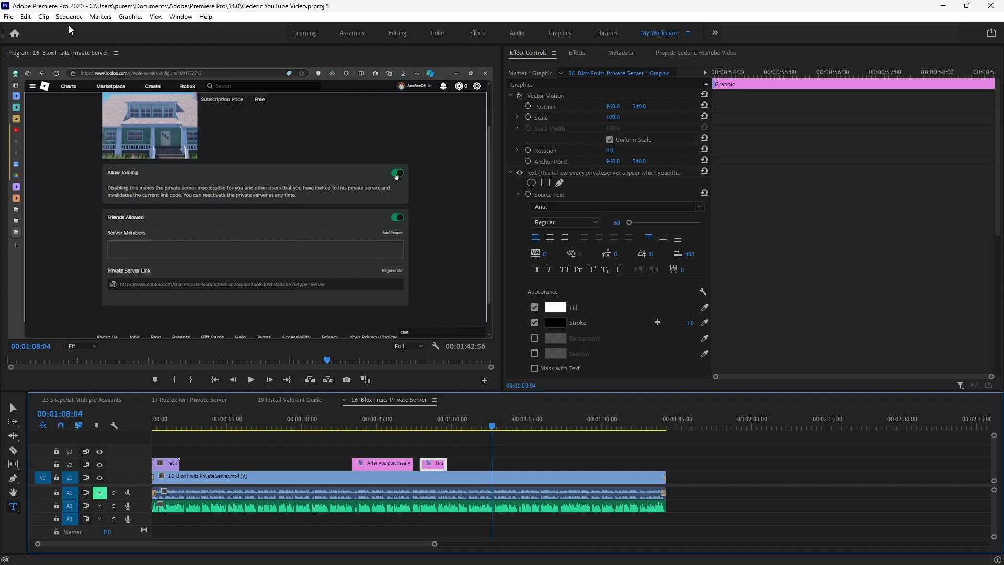
- Open Sequence Settings and choose the AVCHD 1080p square pixel editing mode
{"action": "left_click", "coordinate": [68, 17]}
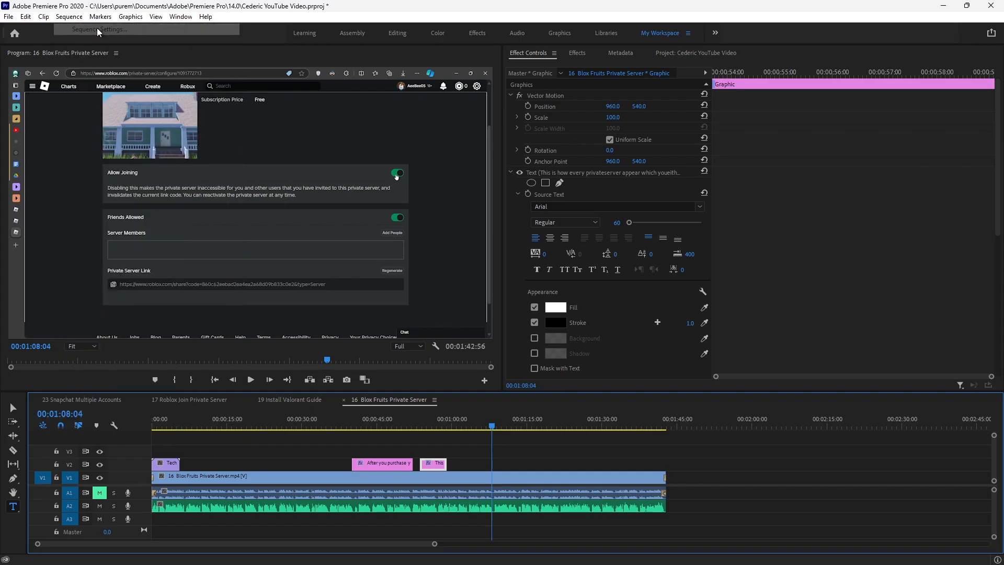
{"action": "left_click", "coordinate": [98, 29]}
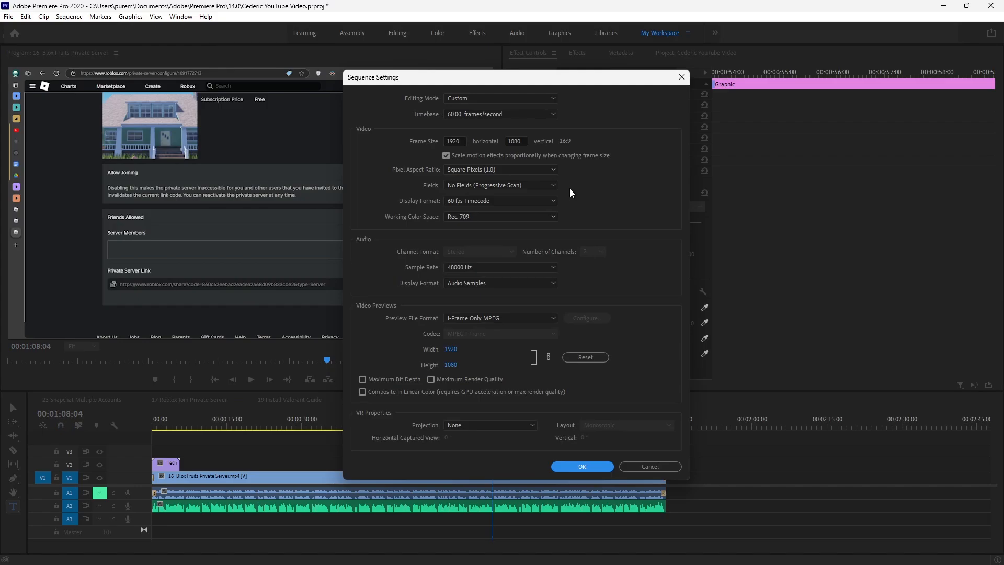
{"action": "mouse_move", "coordinate": [420, 104]}
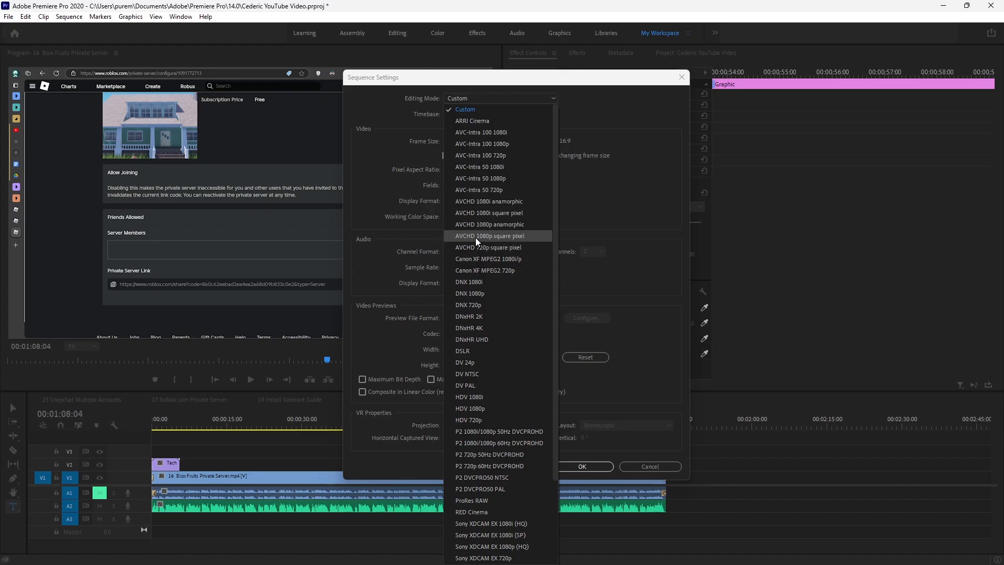
{"action": "left_click", "coordinate": [488, 234]}
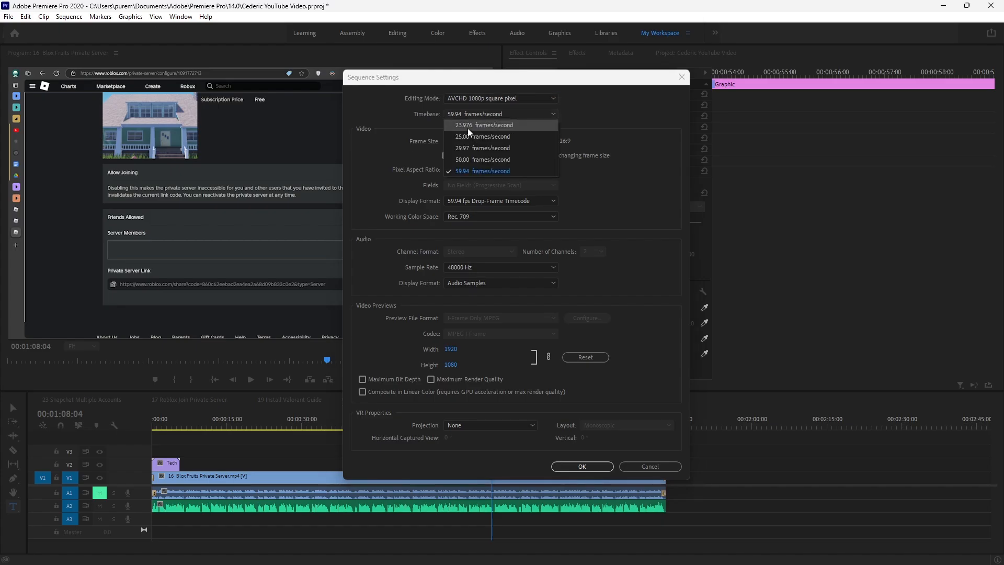
- Change the sequence timebase from 59.94 to 23.976 frames/second
{"action": "left_click", "coordinate": [491, 125]}
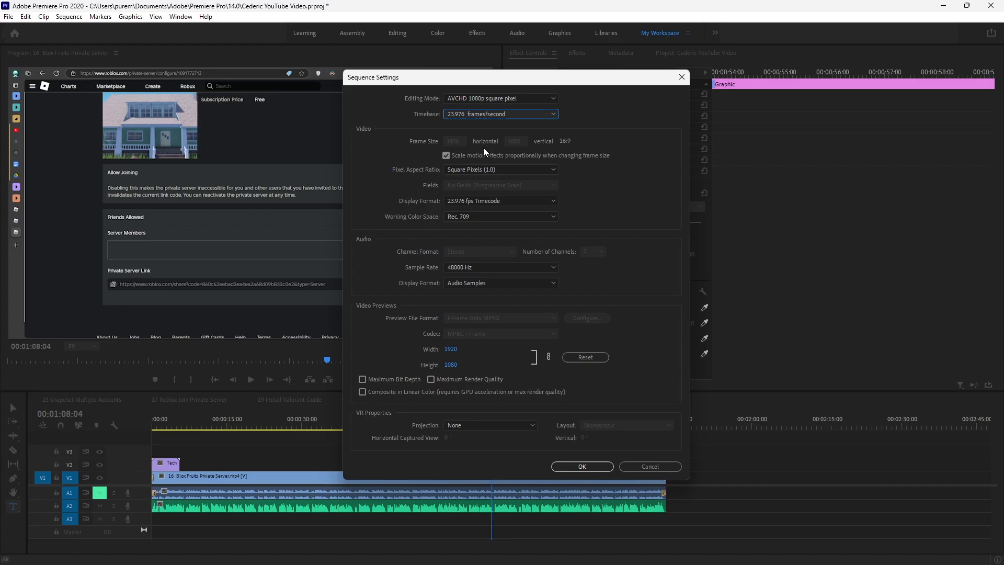
{"action": "mouse_move", "coordinate": [411, 182]}
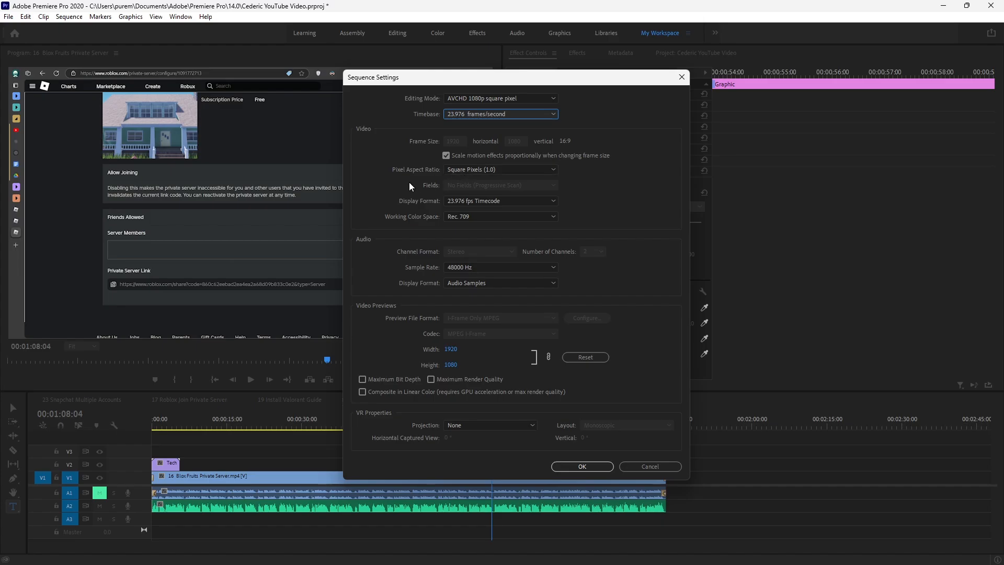
{"action": "mouse_move", "coordinate": [371, 389]}
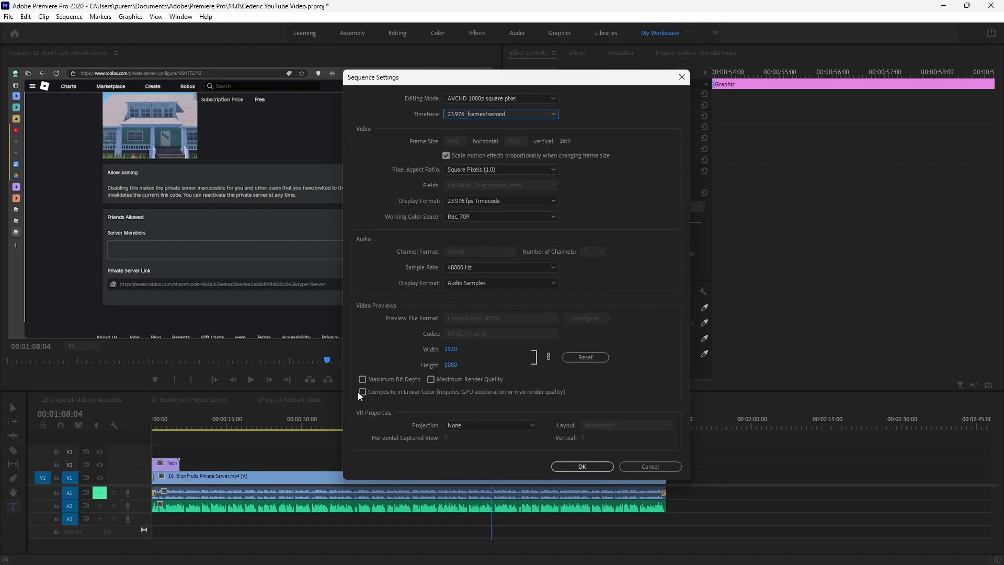
{"action": "mouse_move", "coordinate": [414, 402]}
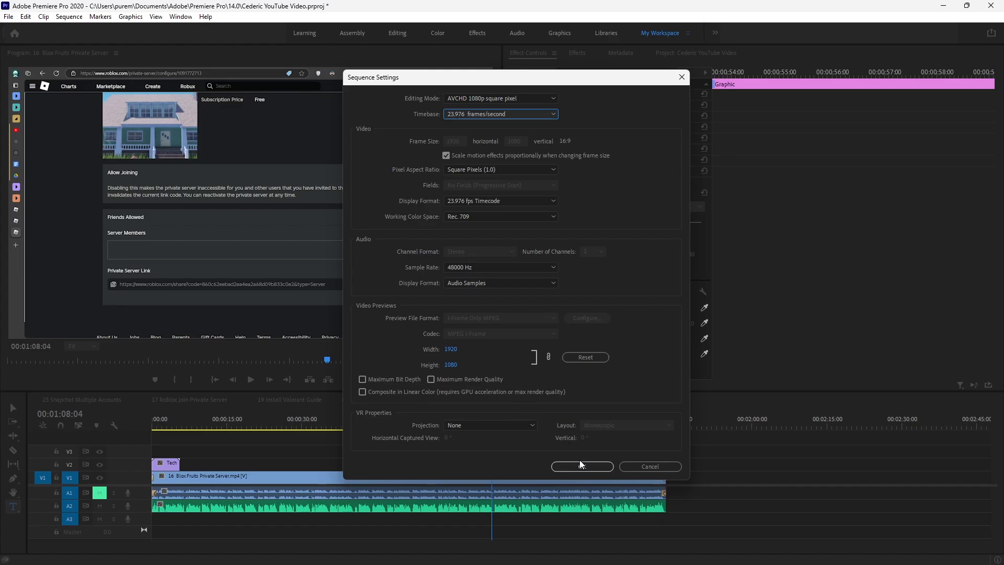
- Confirm the Sequence Settings and accept deleting all previews for this sequence
{"action": "left_click", "coordinate": [582, 466]}
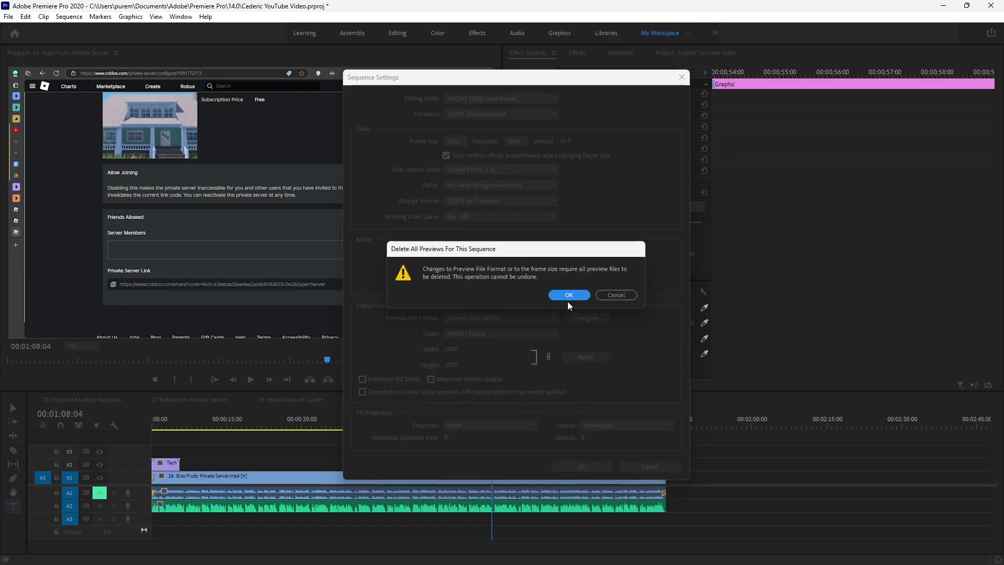
{"action": "mouse_move", "coordinate": [525, 306]}
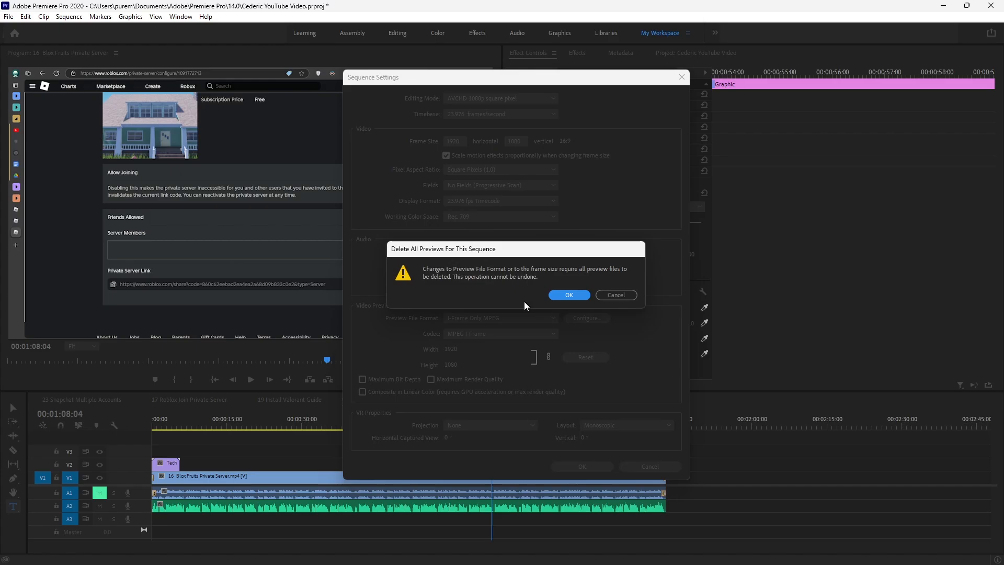
{"action": "left_click", "coordinate": [568, 295]}
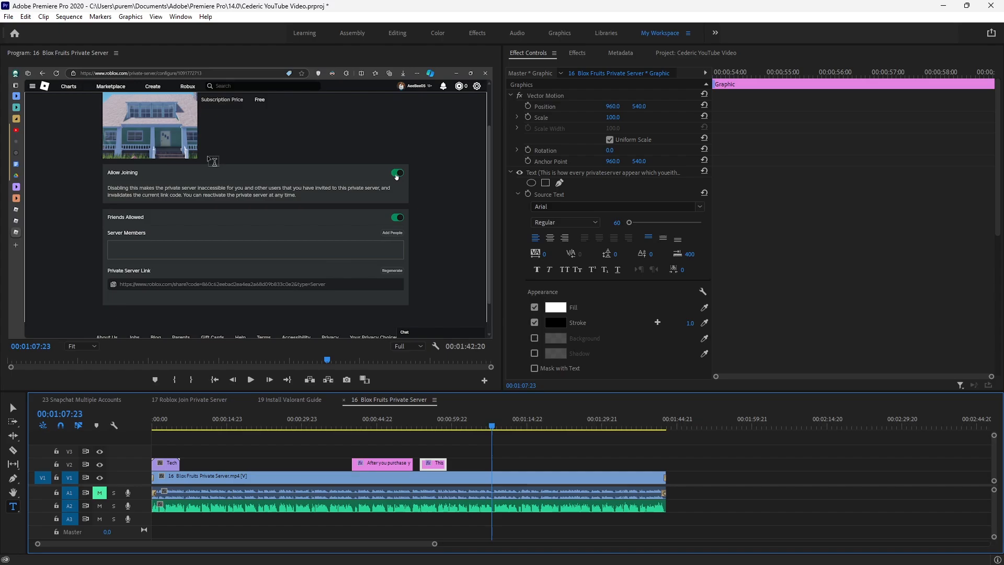
{"action": "mouse_move", "coordinate": [24, 21]}
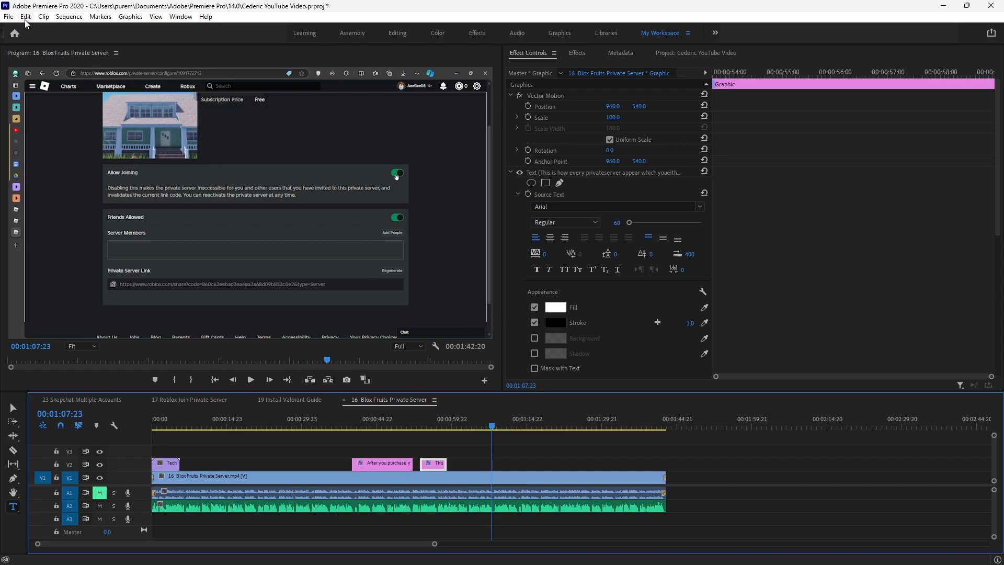
- Change the Indeterminate Media Timebase in Media preferences from 60.00 to 24.00 fps
{"action": "left_click", "coordinate": [25, 16]}
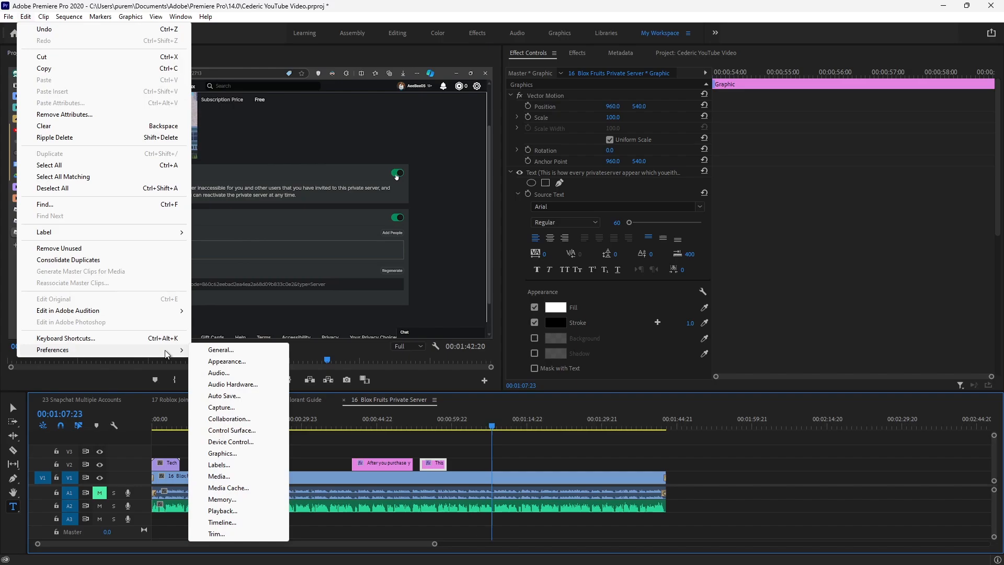
{"action": "mouse_move", "coordinate": [228, 487]}
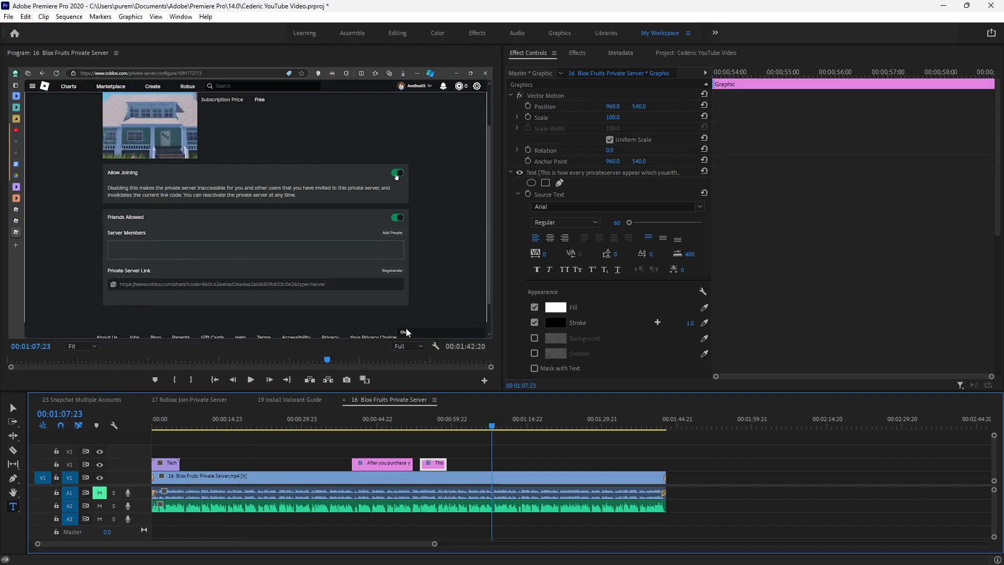
{"action": "mouse_move", "coordinate": [508, 290]}
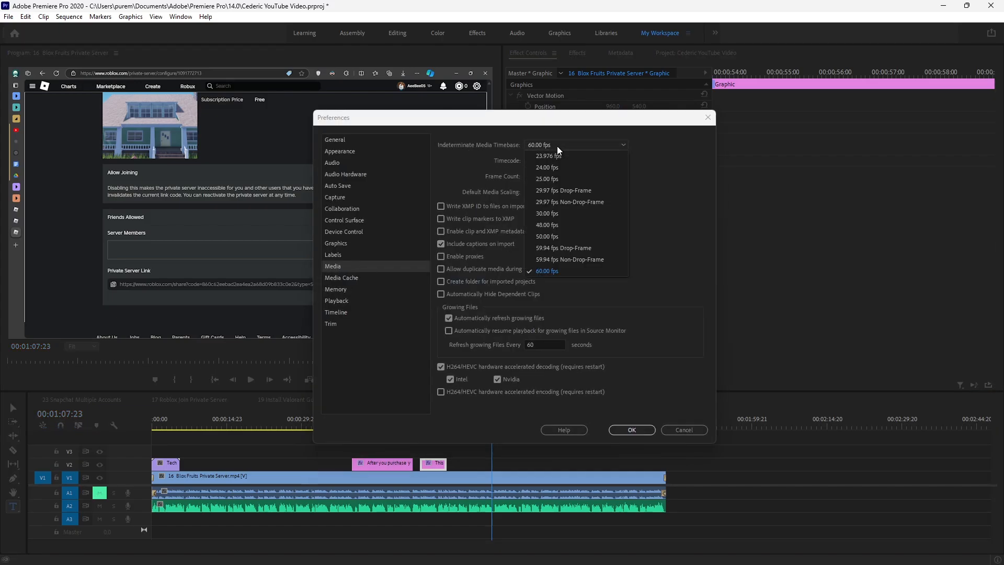
{"action": "left_click", "coordinate": [546, 167]}
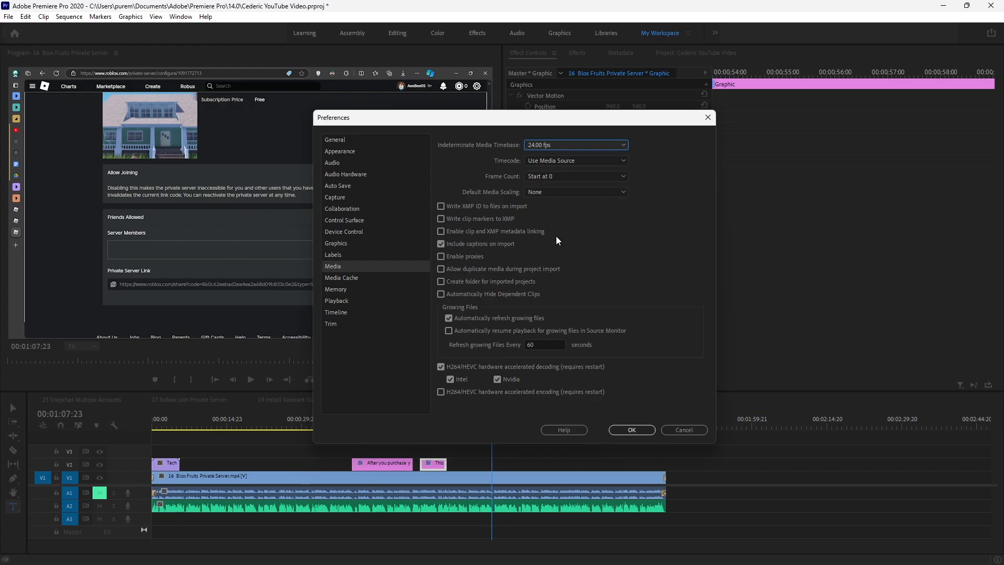
{"action": "mouse_move", "coordinate": [502, 256]}
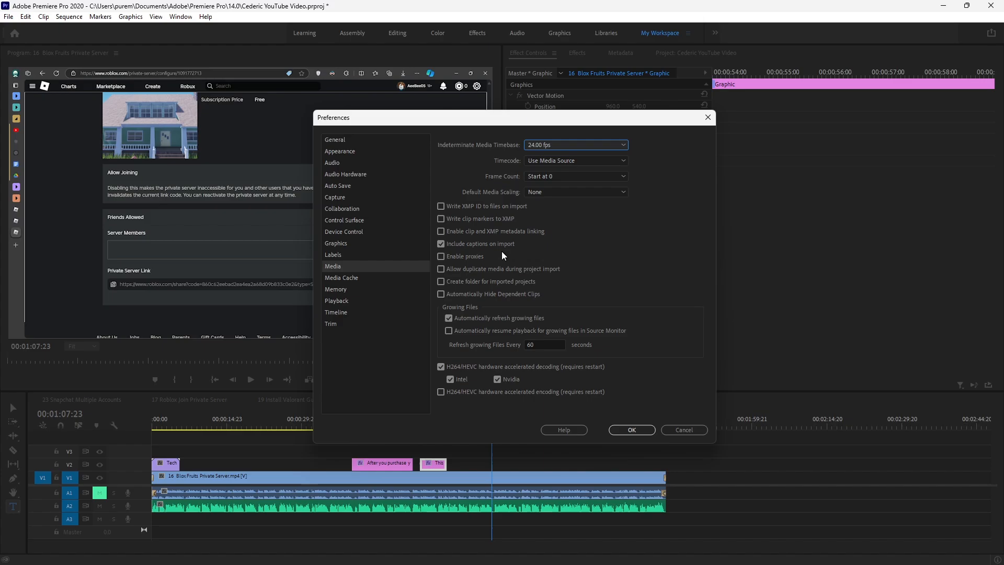
{"action": "mouse_move", "coordinate": [460, 263]}
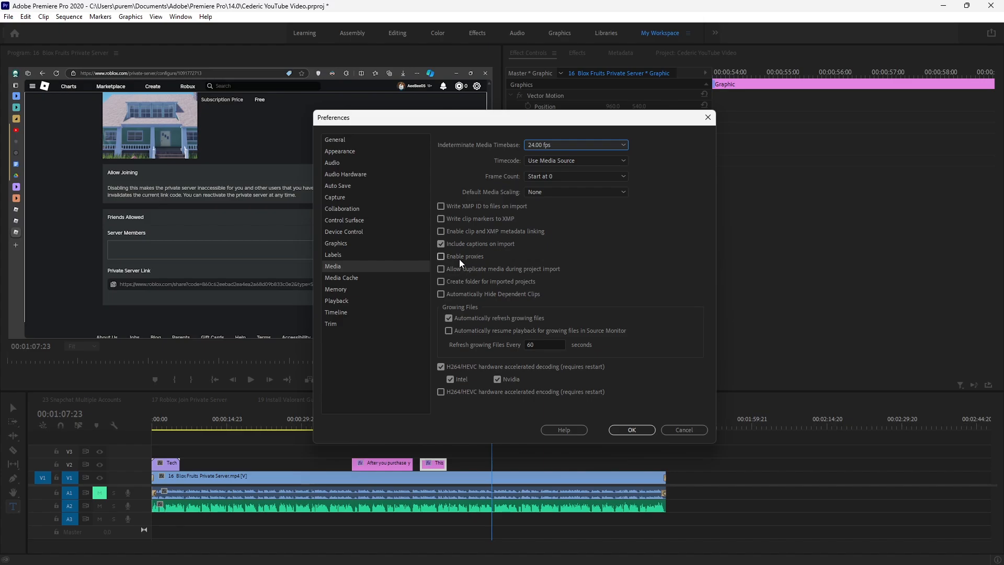
{"action": "mouse_move", "coordinate": [511, 260]}
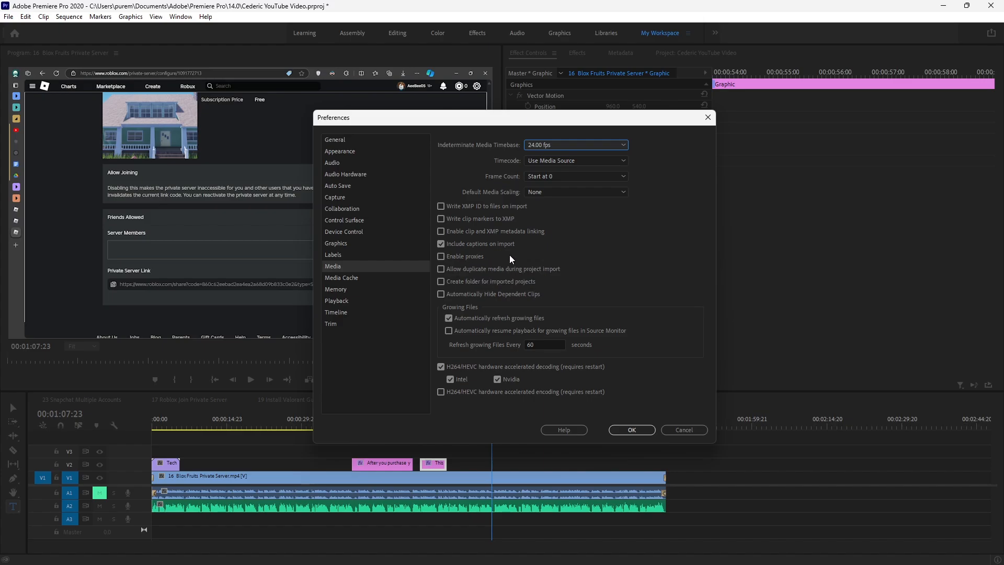
{"action": "mouse_move", "coordinate": [356, 169]}
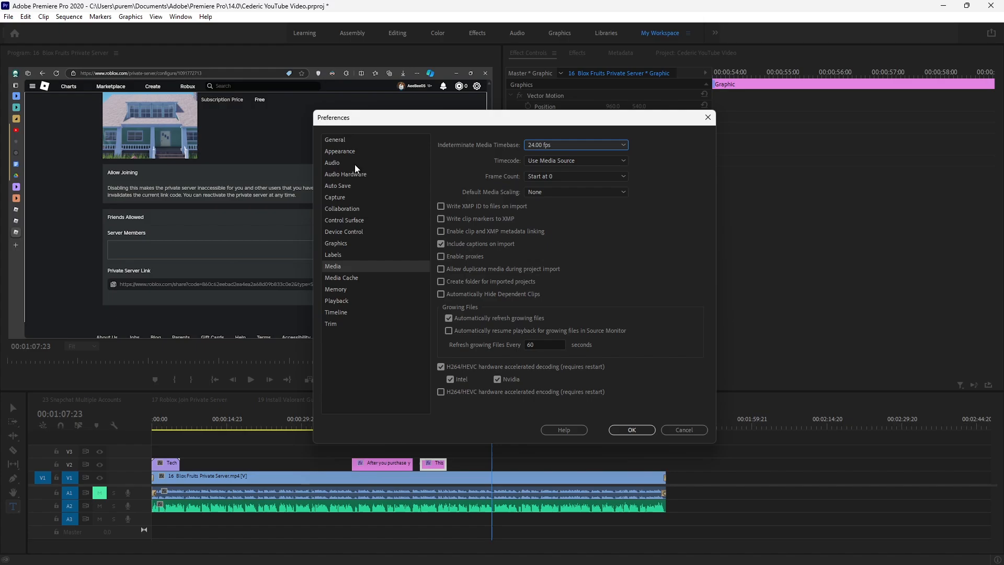
- Set Memory rendering optimization to Performance, close Preferences, and move the playhead to about 48 seconds
{"action": "left_click", "coordinate": [336, 289]}
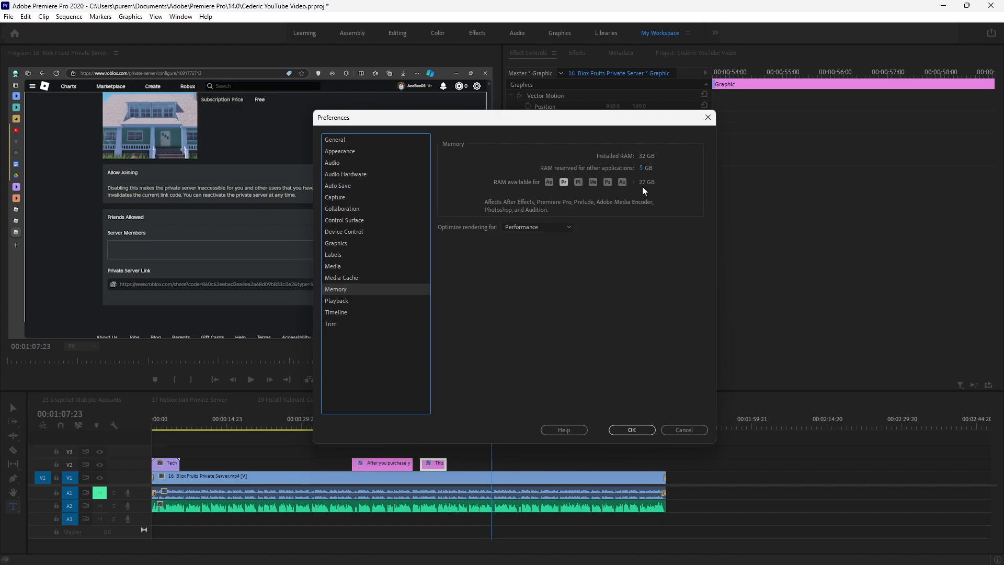
{"action": "mouse_move", "coordinate": [562, 187]}
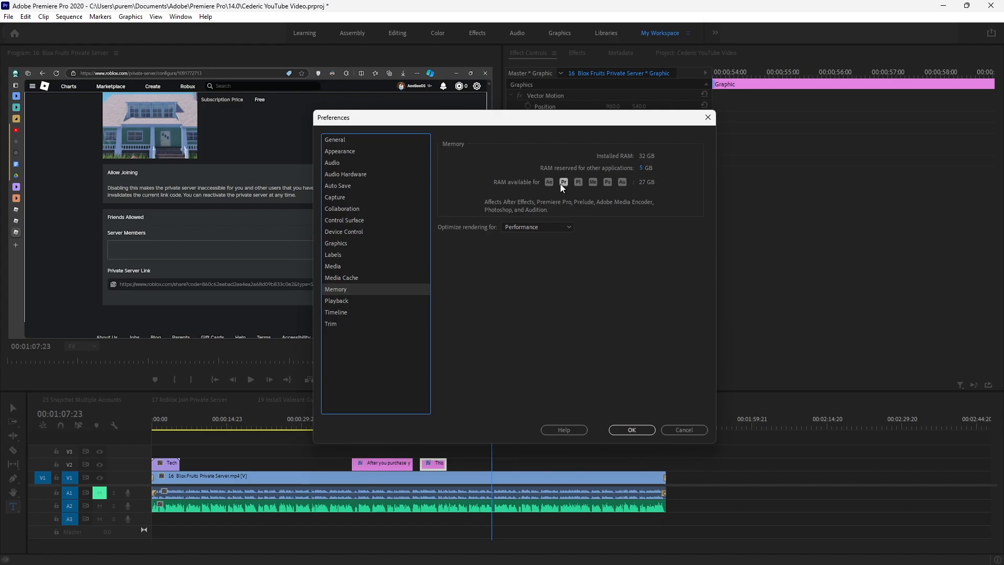
{"action": "mouse_move", "coordinate": [616, 180]}
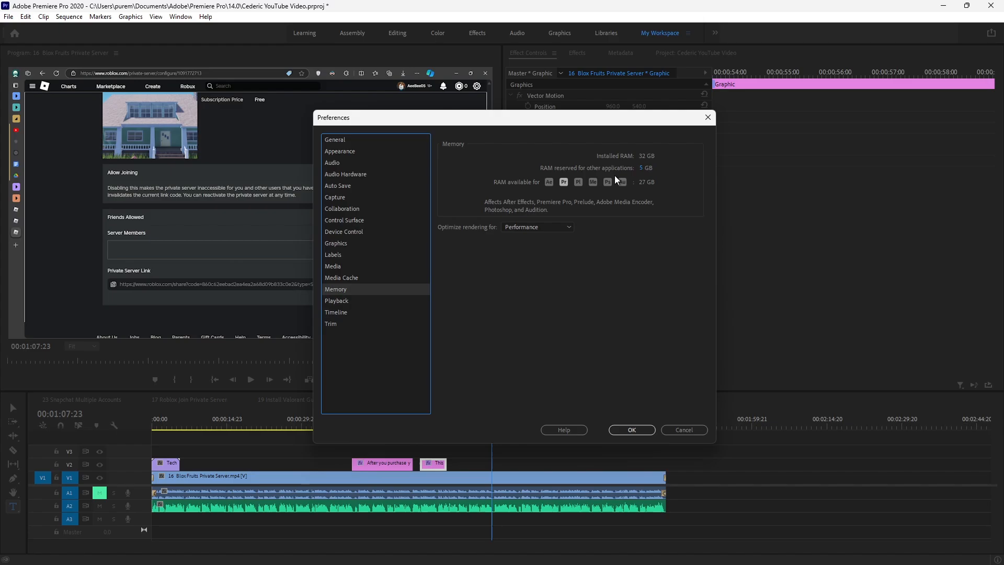
{"action": "mouse_move", "coordinate": [639, 174]}
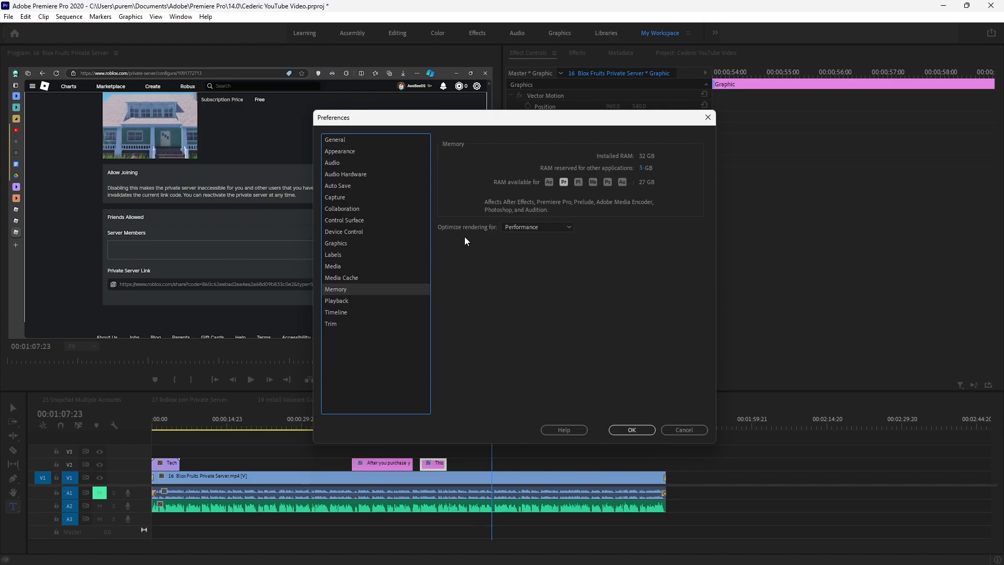
{"action": "mouse_move", "coordinate": [537, 226]}
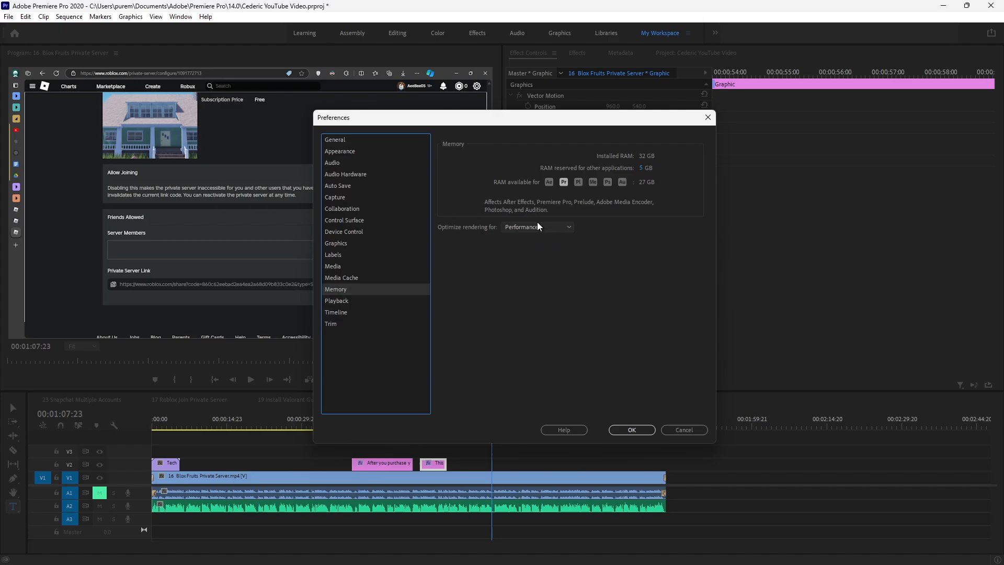
{"action": "left_click", "coordinate": [536, 227]}
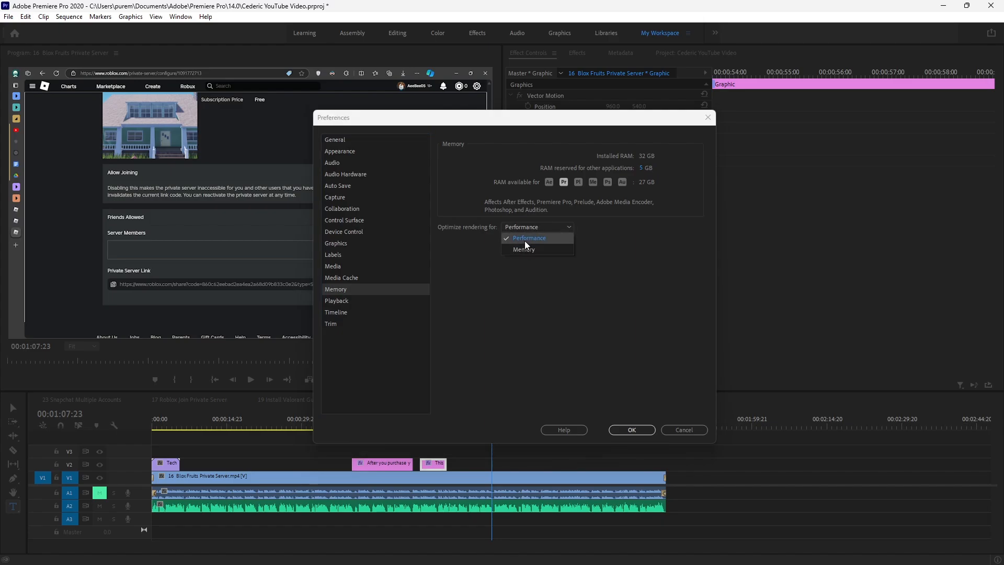
{"action": "left_click", "coordinate": [528, 238]}
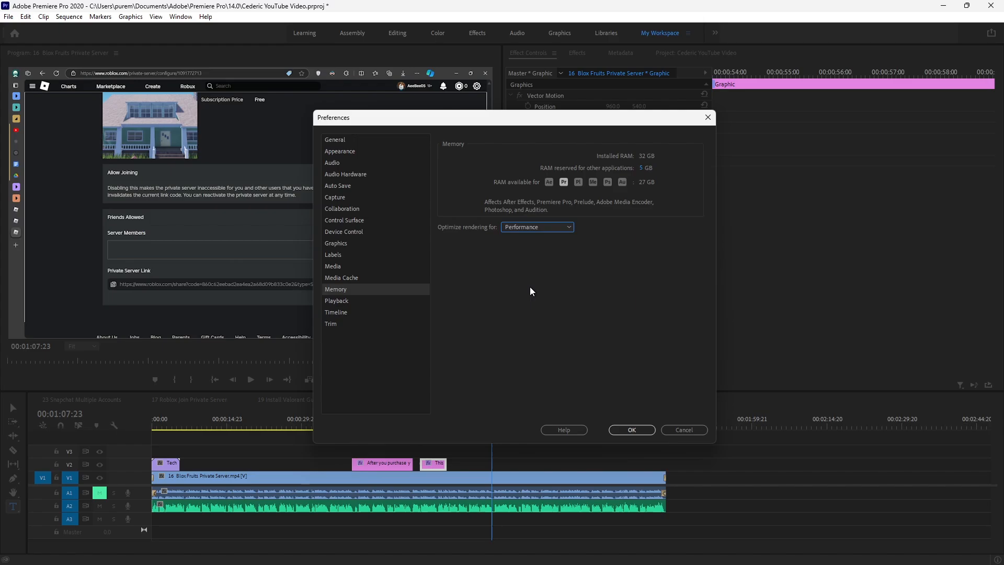
{"action": "left_click", "coordinate": [631, 430]}
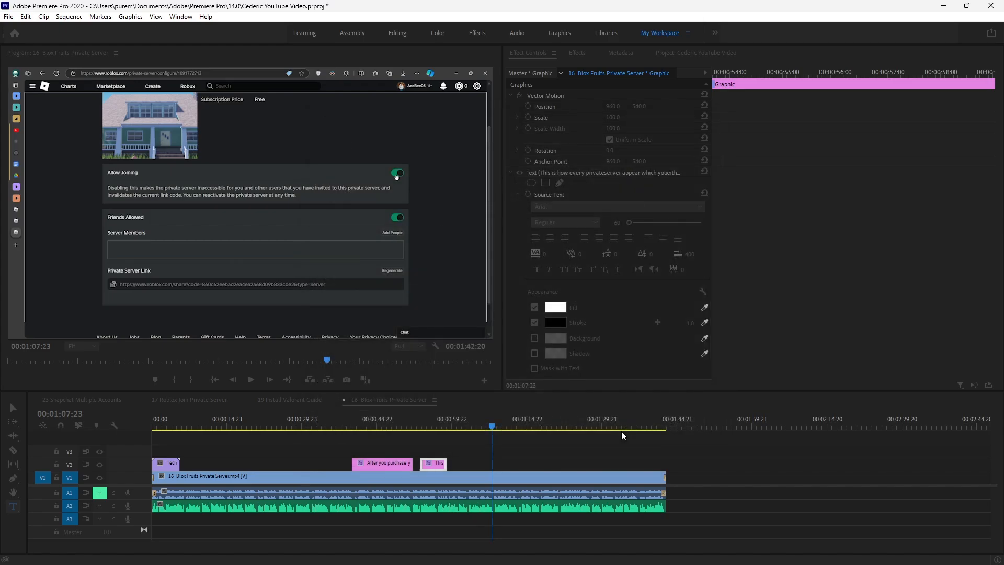
{"action": "left_click", "coordinate": [456, 426]}
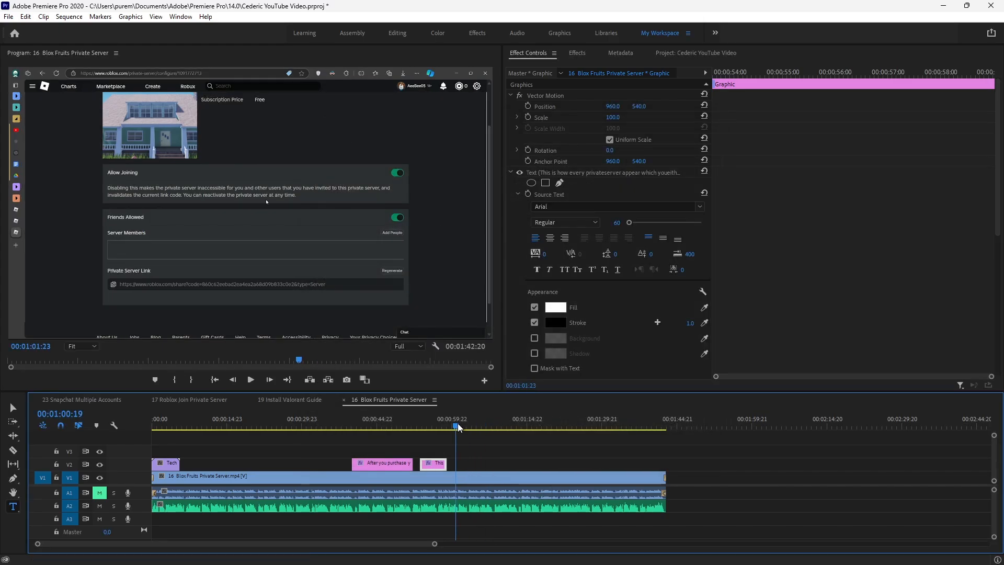
{"action": "left_click", "coordinate": [393, 425]}
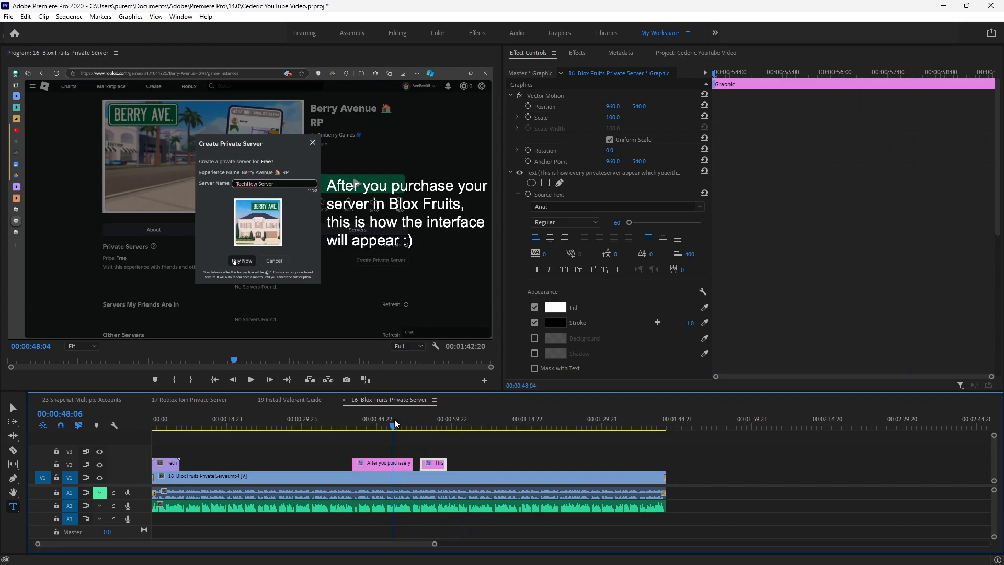